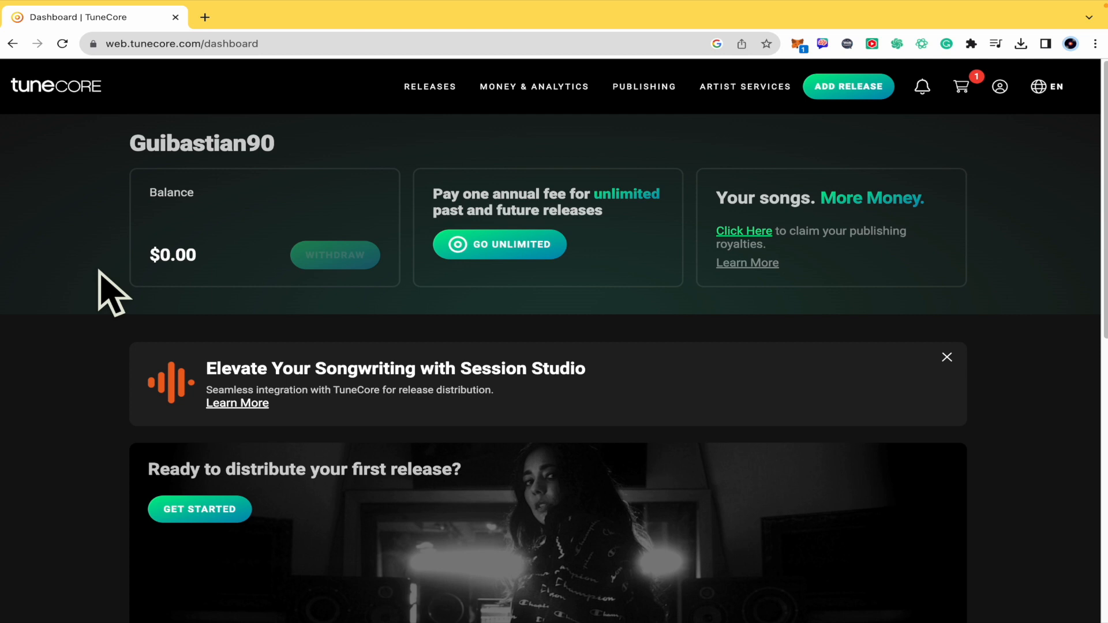
mouse_move(841, 153)
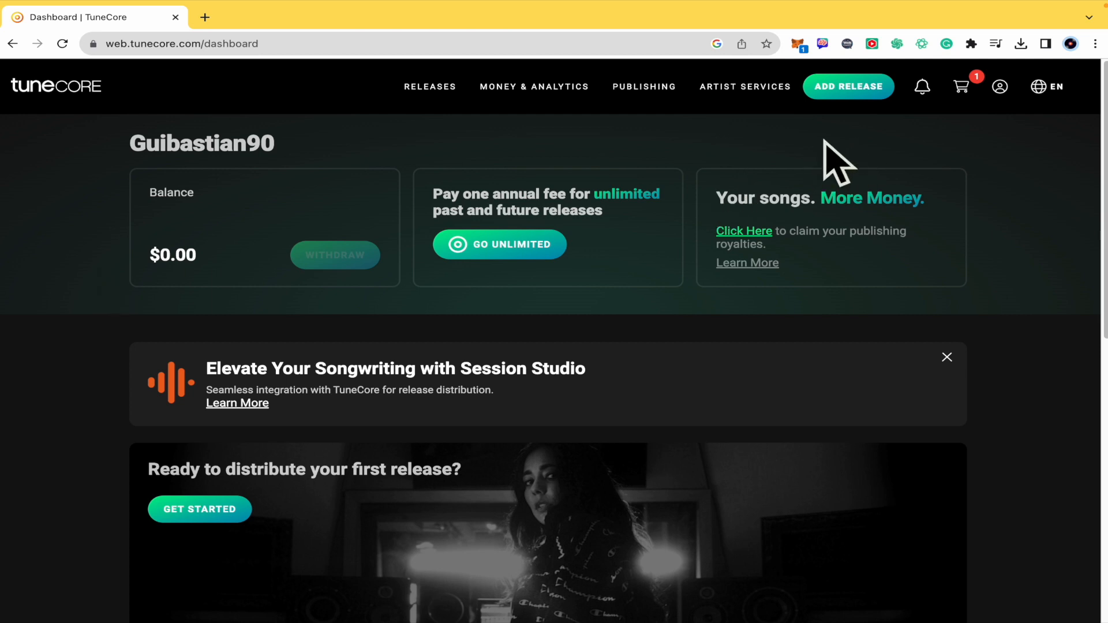
mouse_move(915, 141)
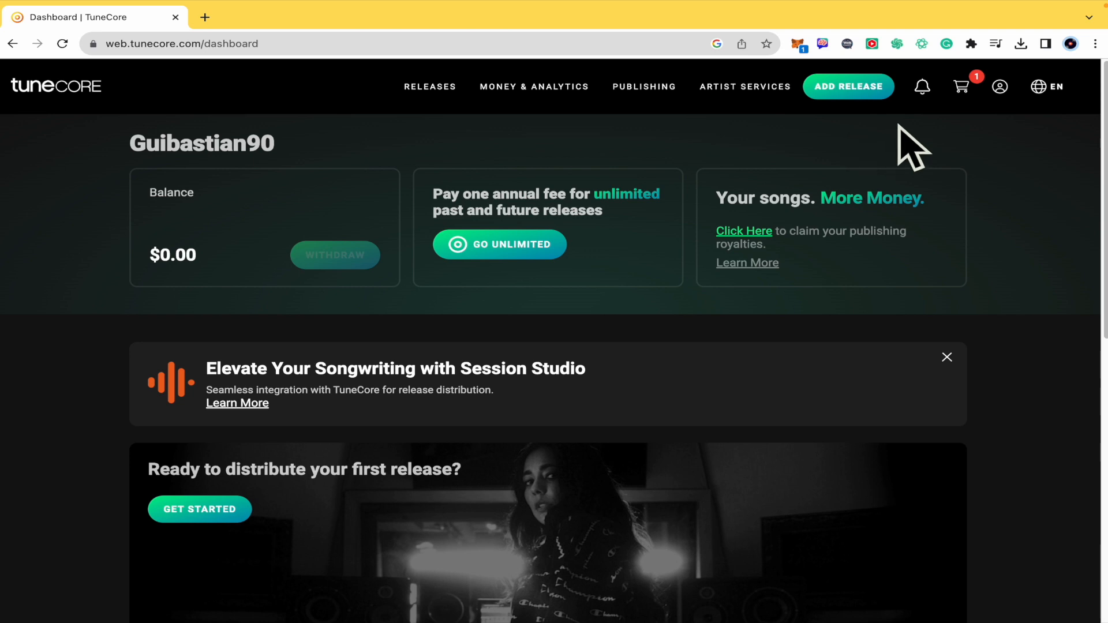
mouse_move(839, 149)
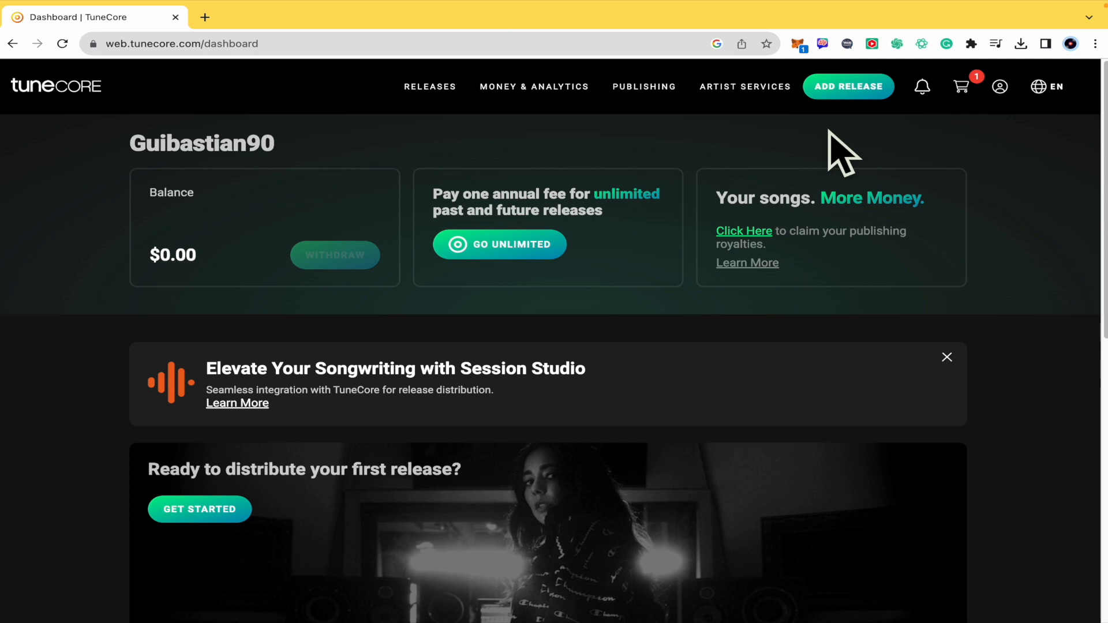
mouse_move(872, 133)
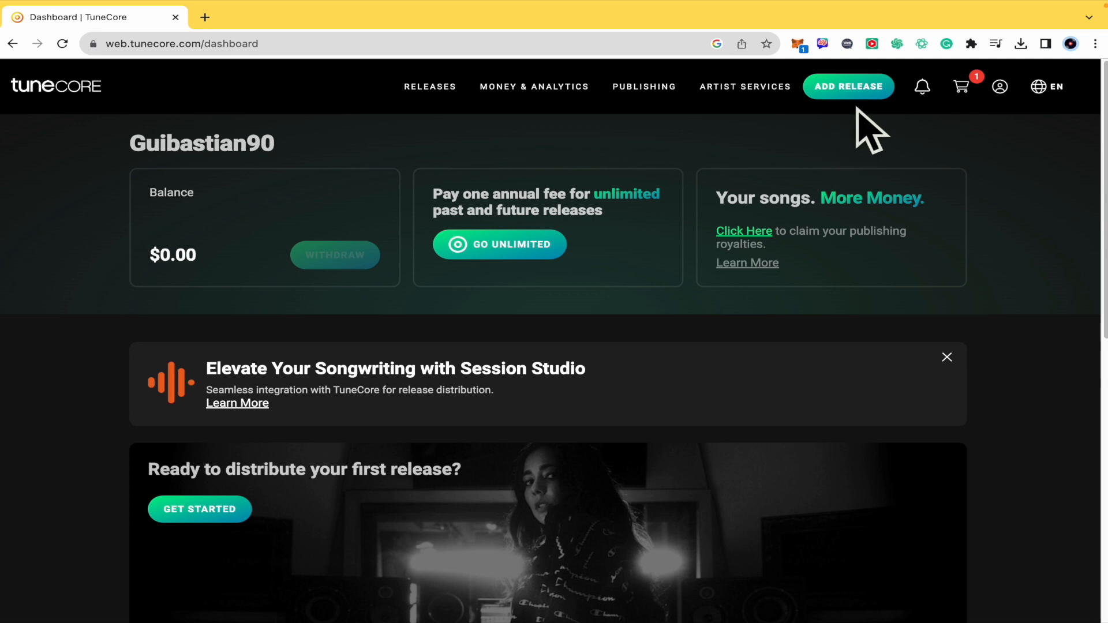
Start a new release and choose Single as the release type
left_click(848, 87)
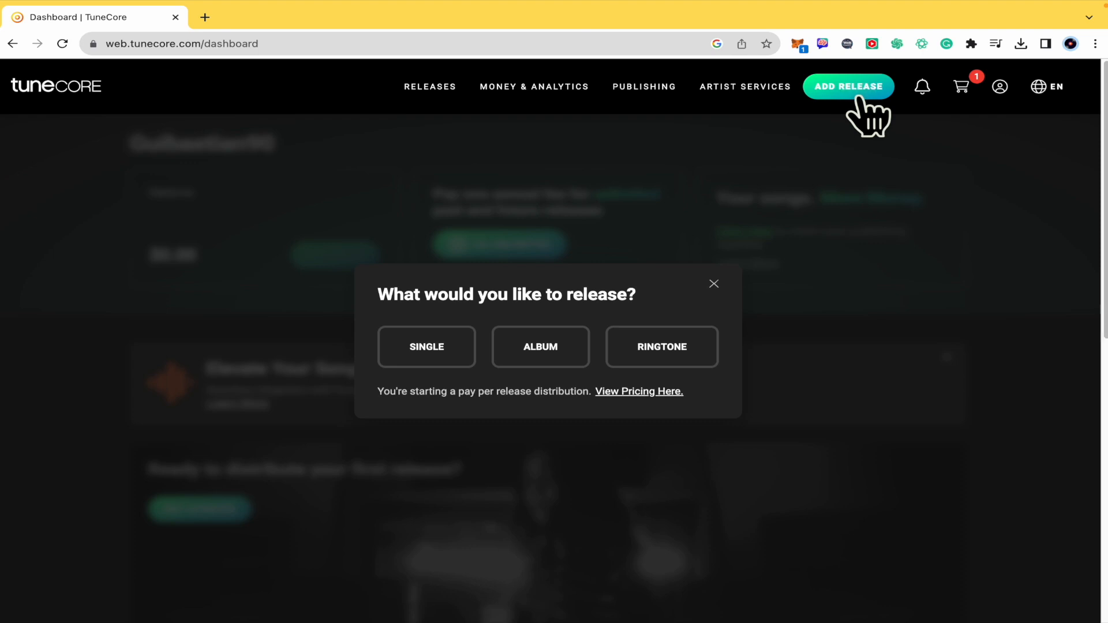
mouse_move(471, 310)
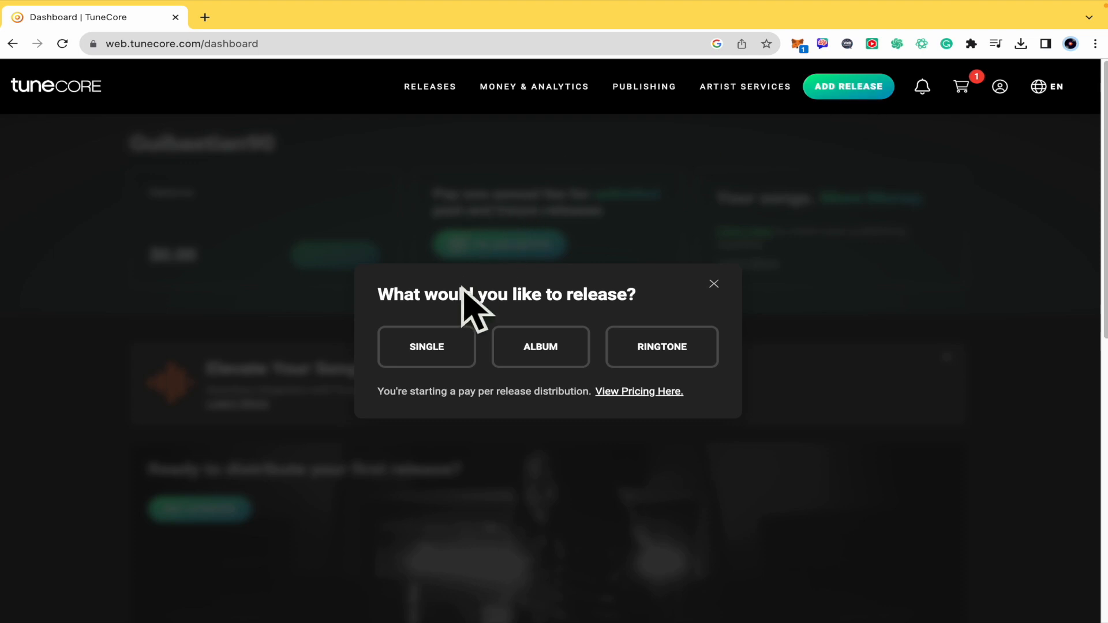
mouse_move(661, 347)
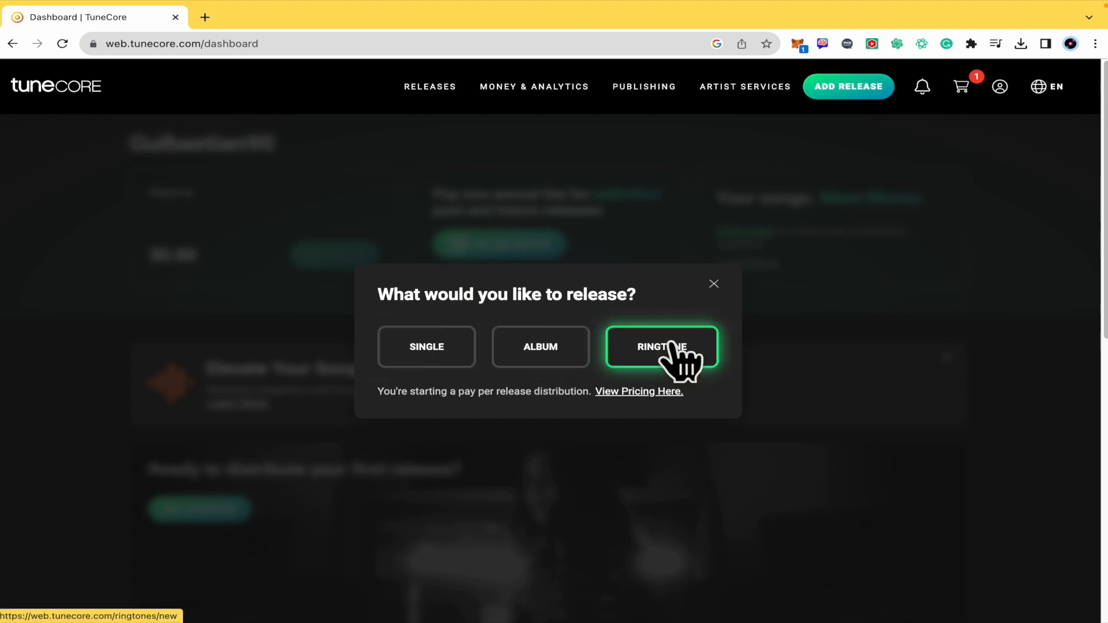
left_click(426, 348)
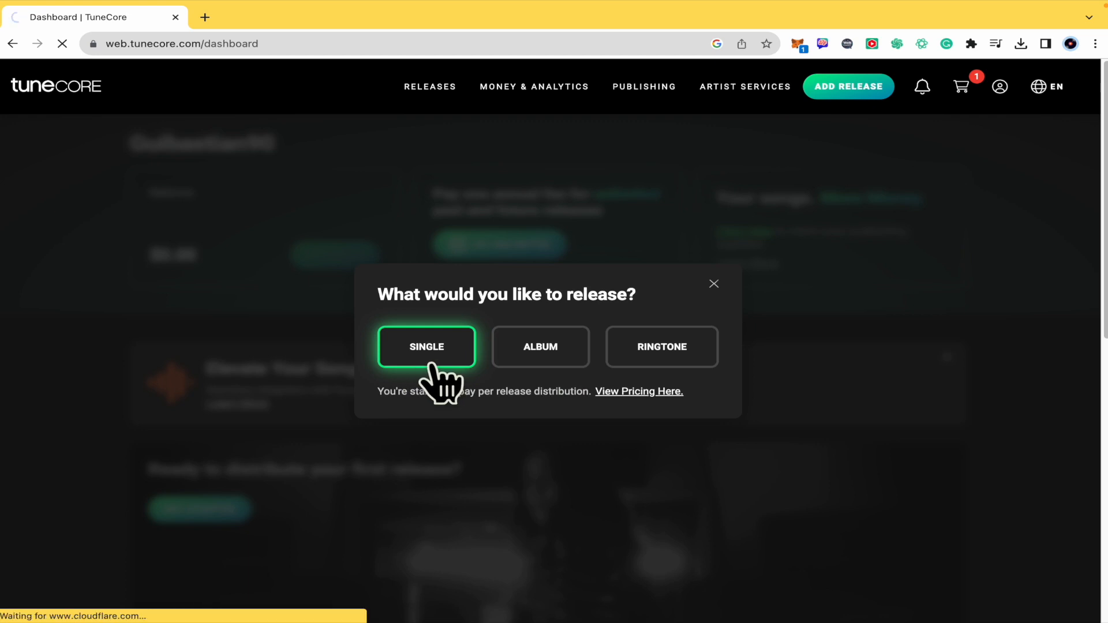
left_click(426, 347)
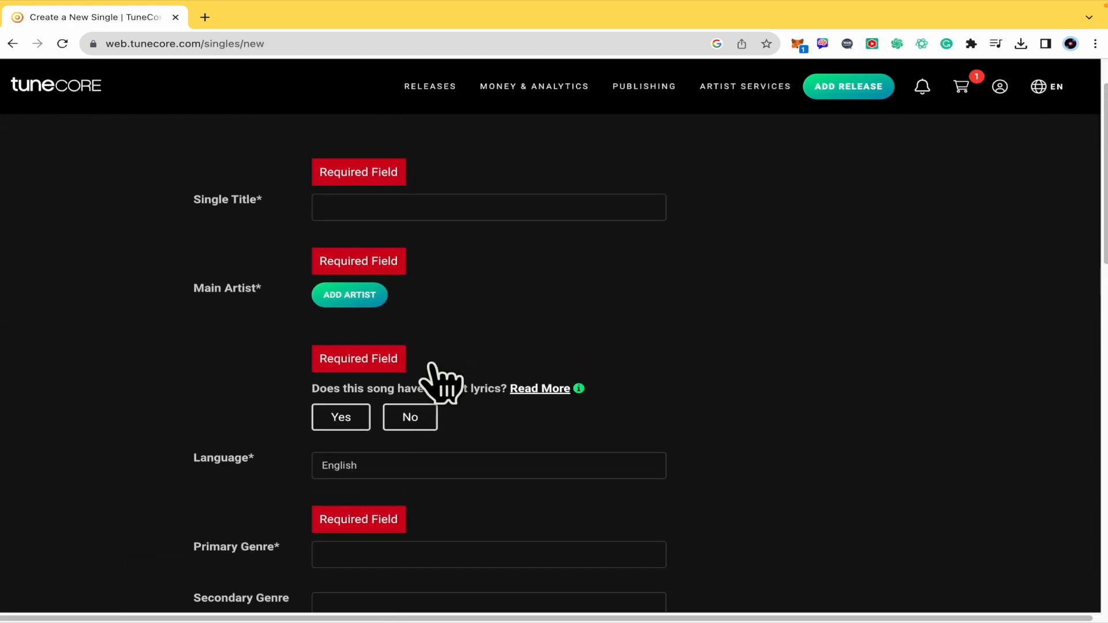
Enter the single title as 'test (ft TEST2)'
left_click(488, 207)
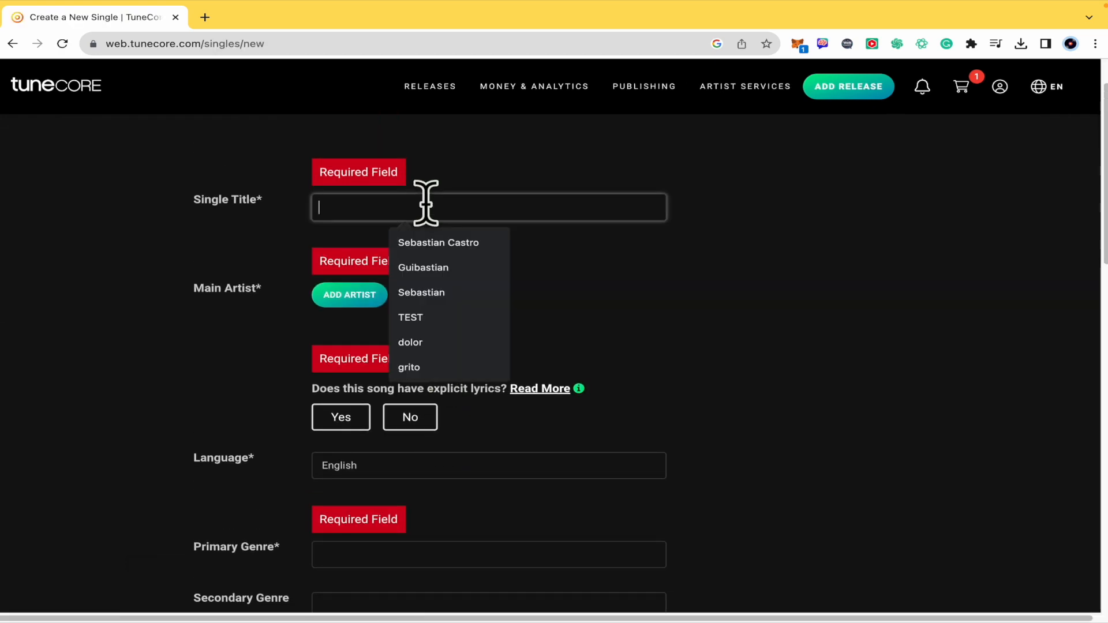
type("test (ft")
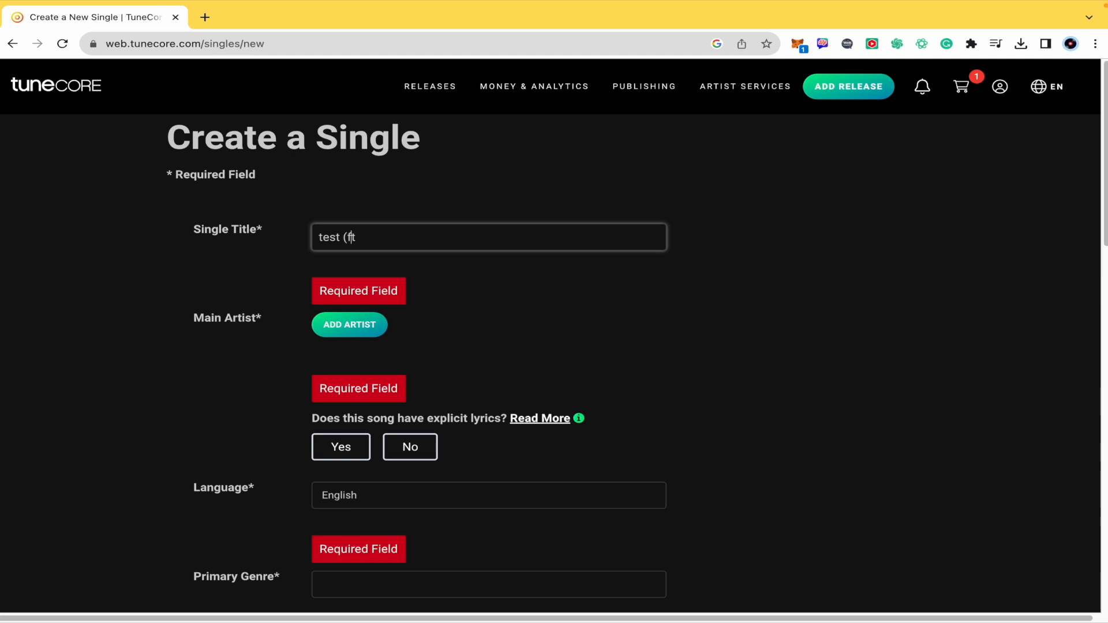
type("TEST2)")
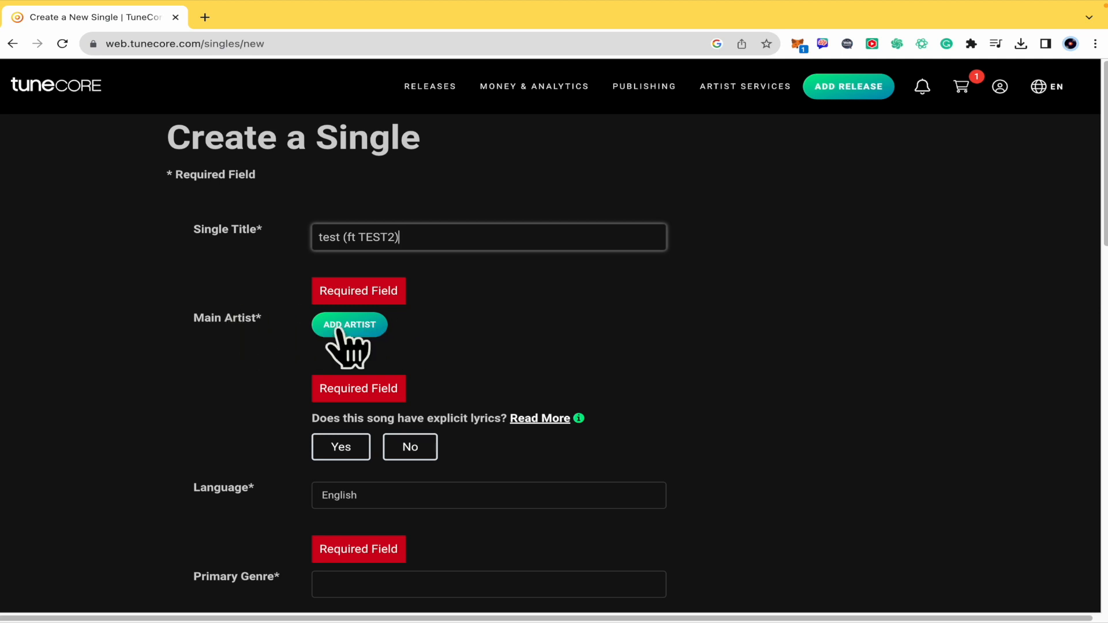
Add Guibastian90 as a main artist and continue to streaming matches
left_click(349, 324)
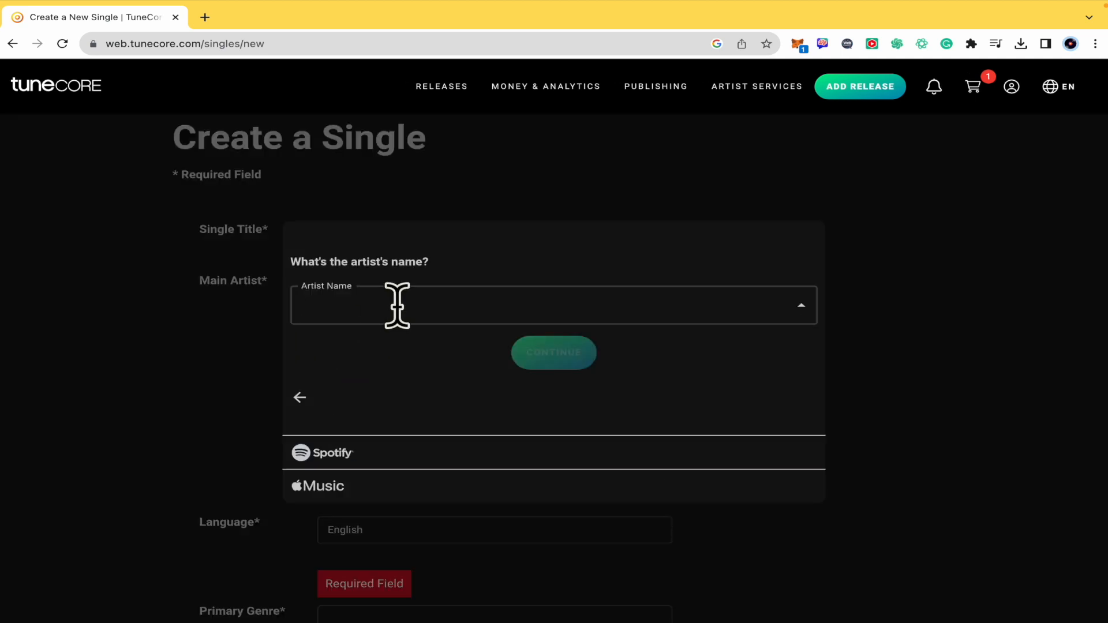
type("Guibastian90")
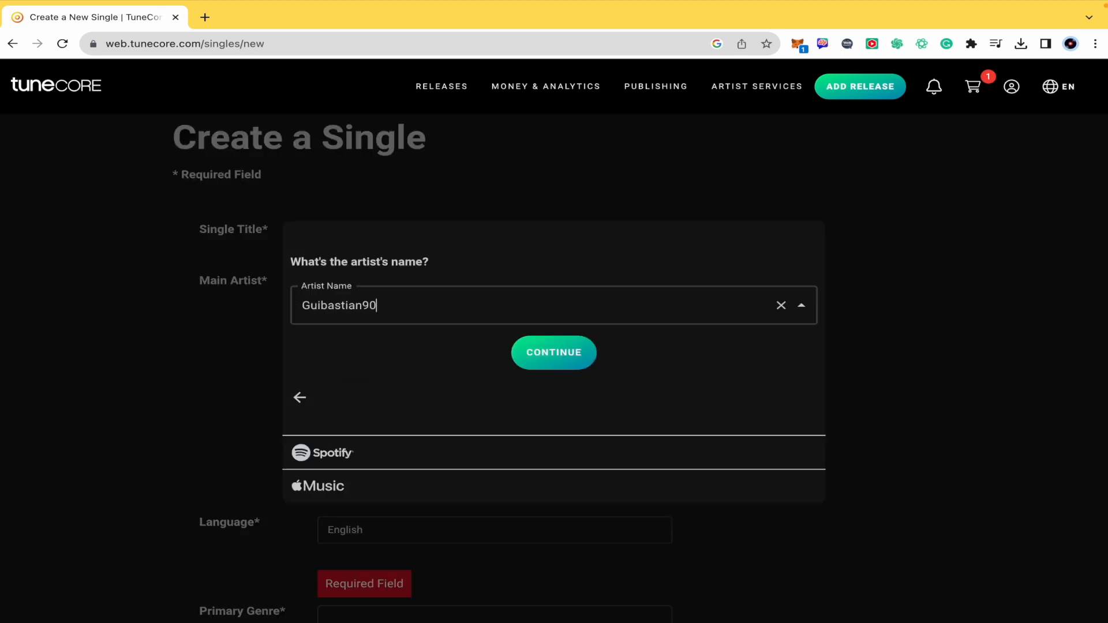
left_click(554, 352)
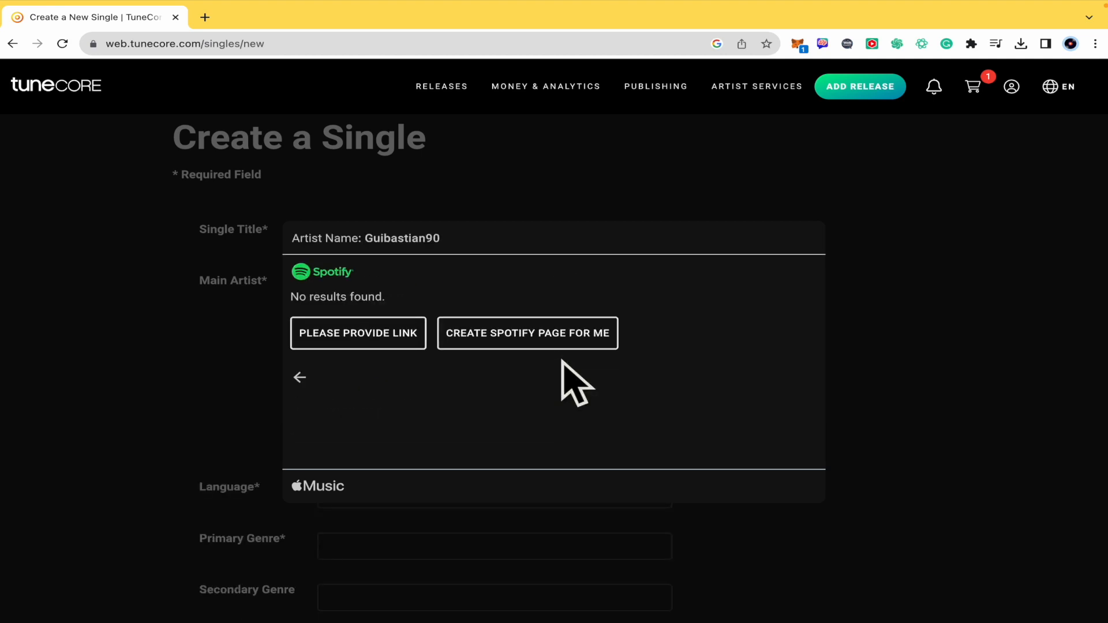
mouse_move(409, 325)
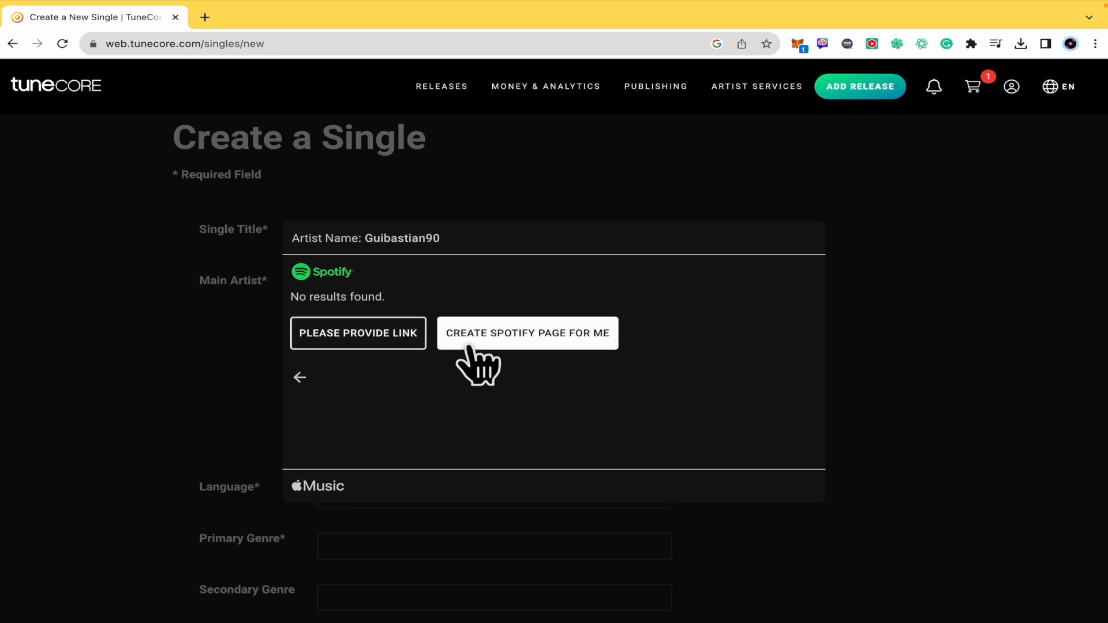
mouse_move(517, 371)
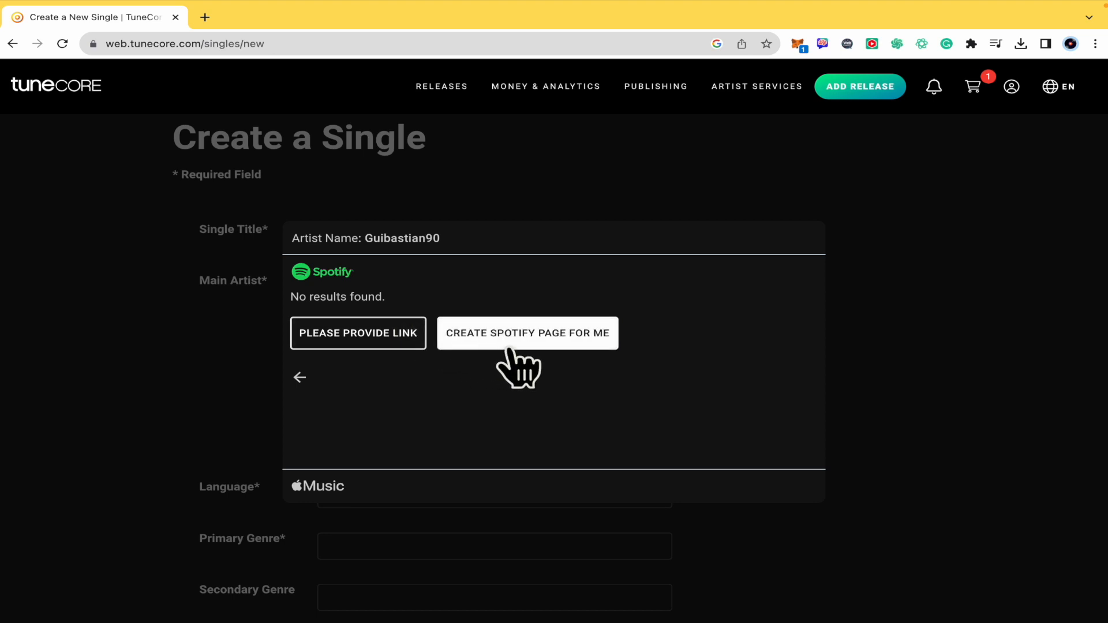
Request new Spotify and Apple artist pages for Guibastian90 and save the selections
left_click(526, 332)
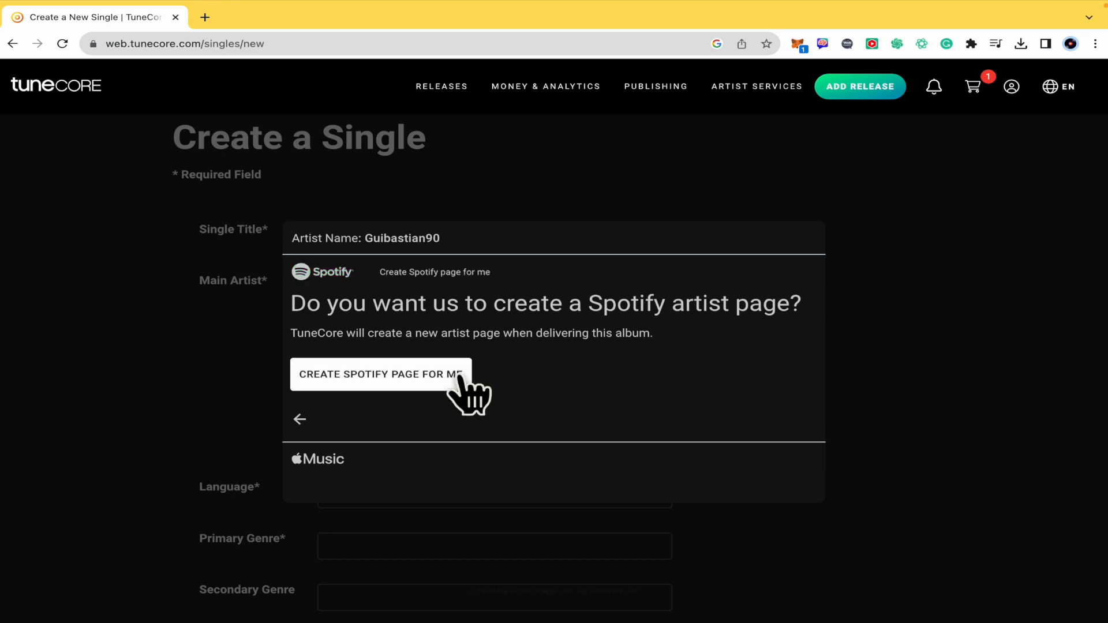
left_click(379, 374)
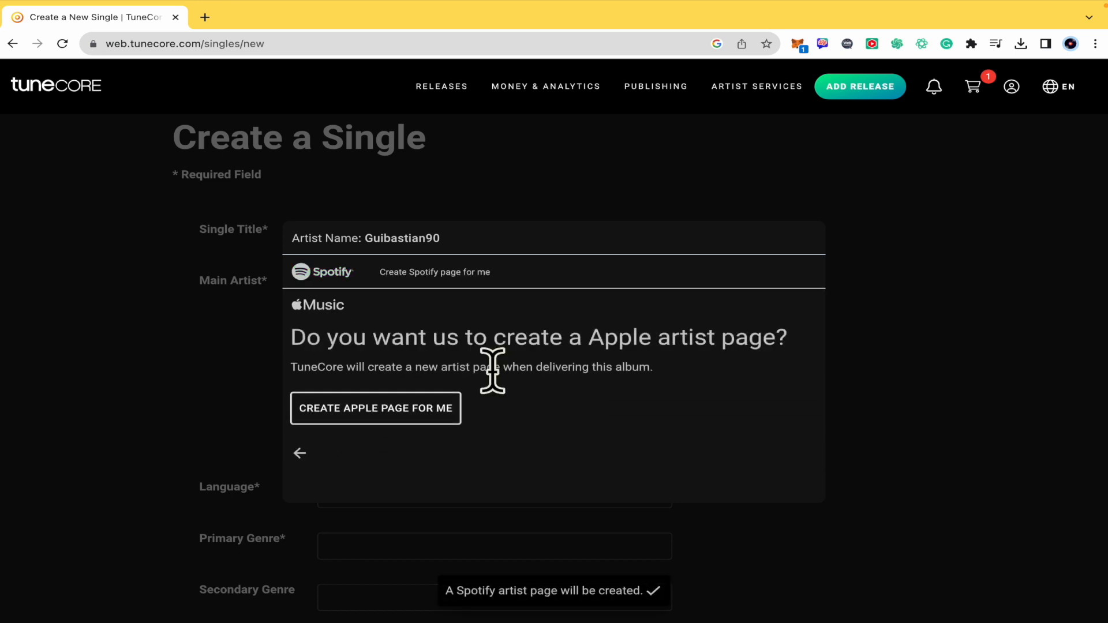
left_click(375, 409)
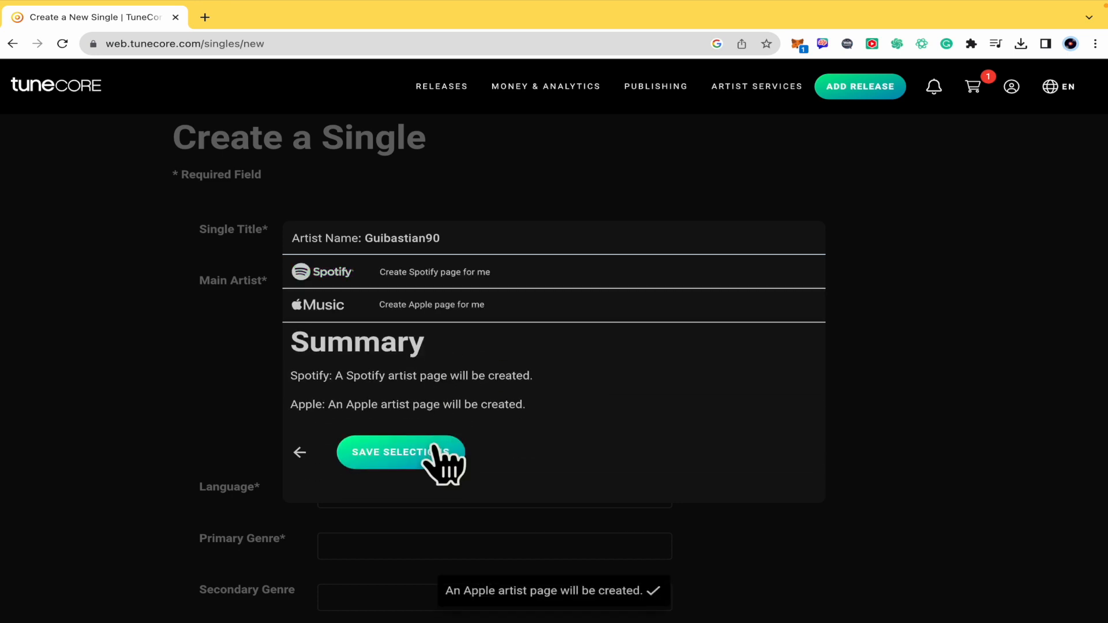
left_click(400, 453)
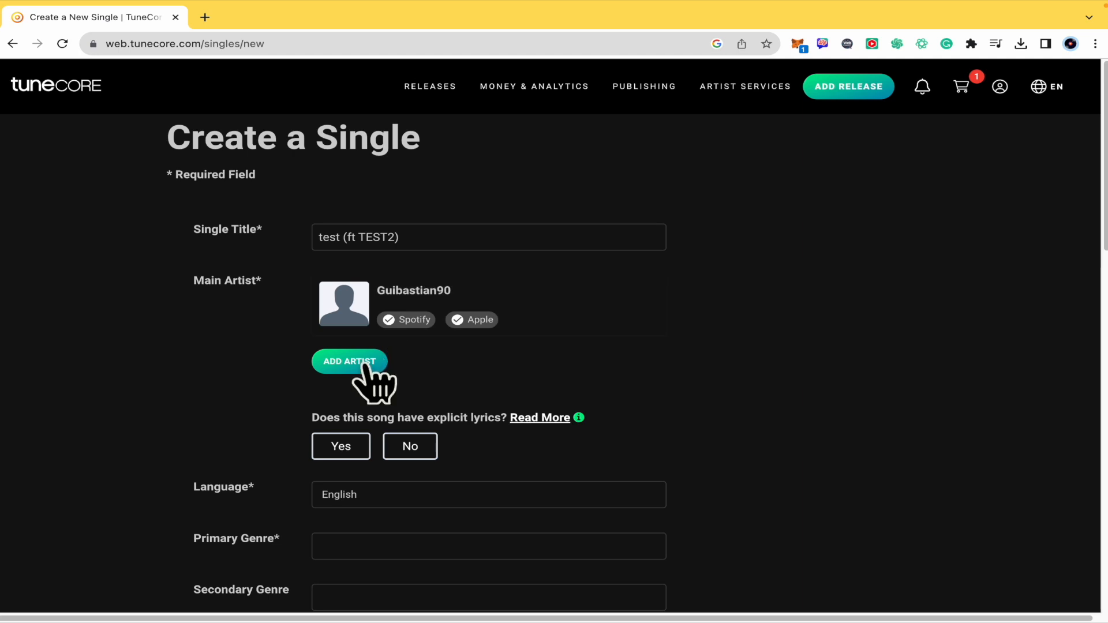
Add michael jackson as a second main artist, matched to existing Spotify and Apple profiles
left_click(348, 361)
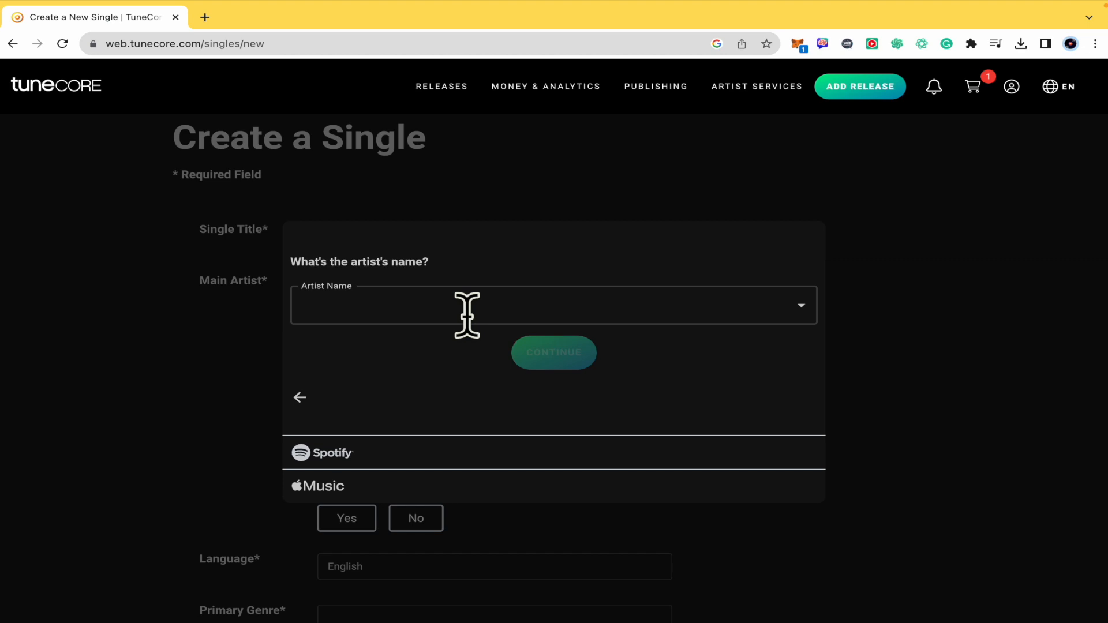
type("mi")
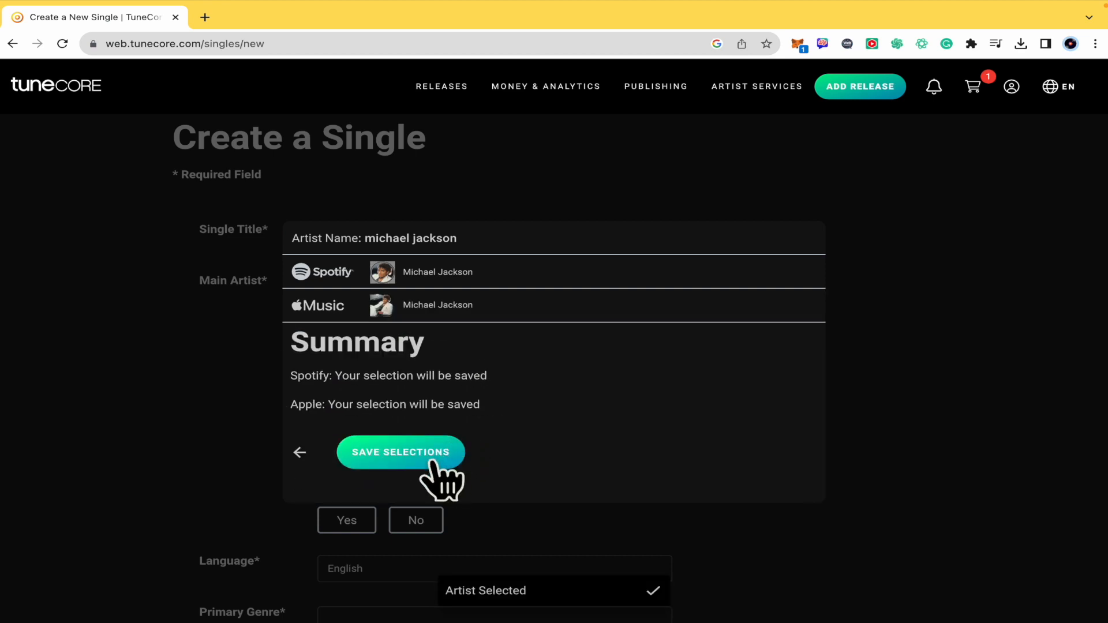
left_click(400, 452)
type("test (ft m")
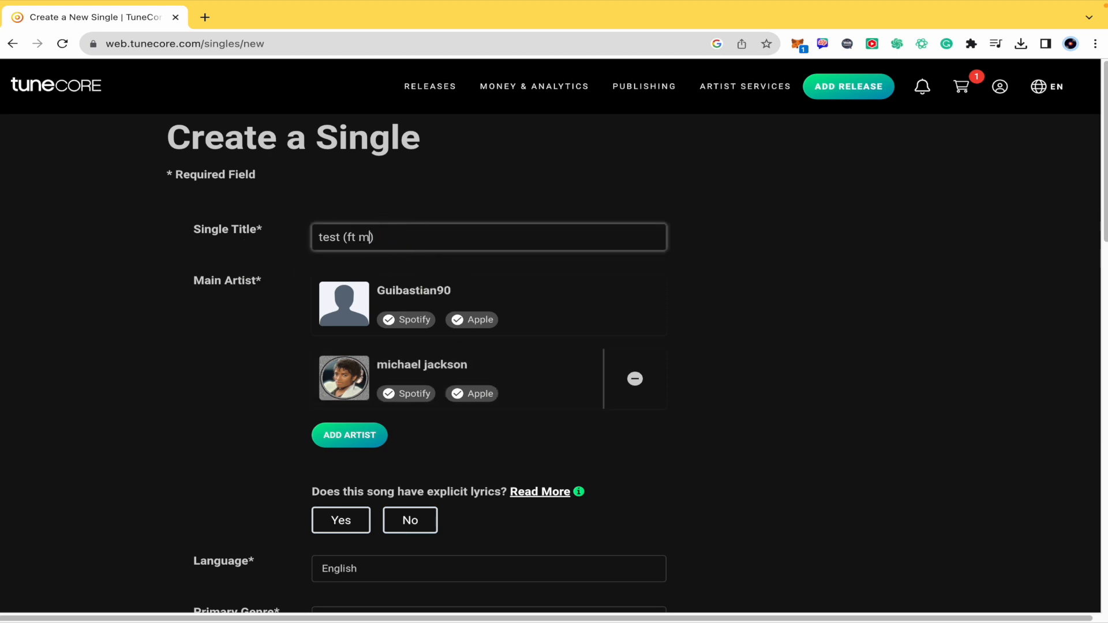
Change the title to 'test (ft michael jackson)' and move down the form
type("ichael jackson")
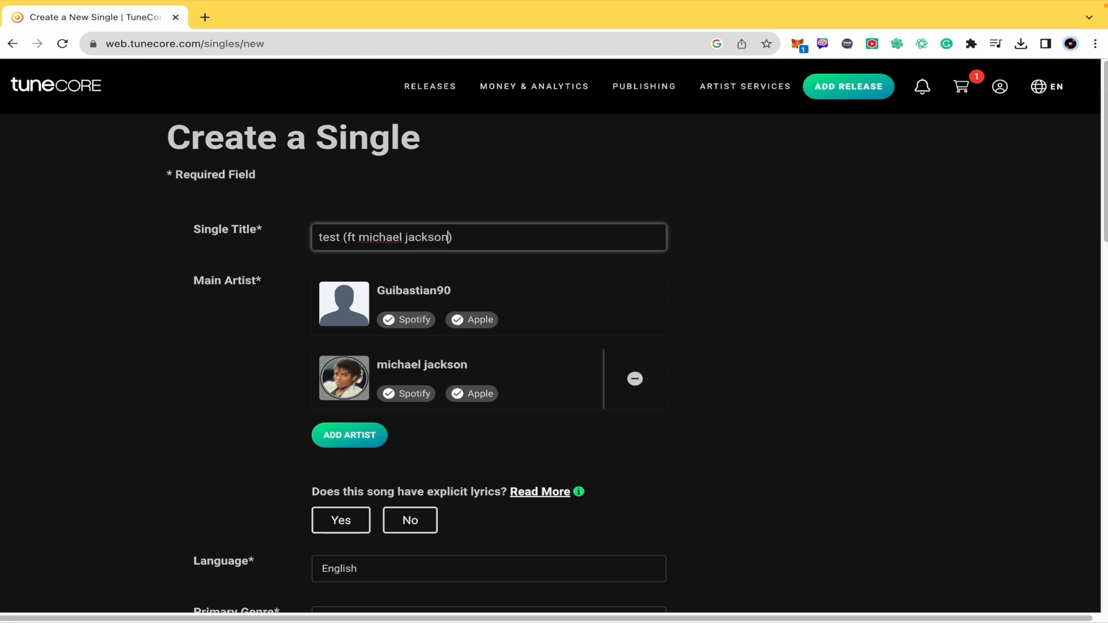
mouse_move(805, 392)
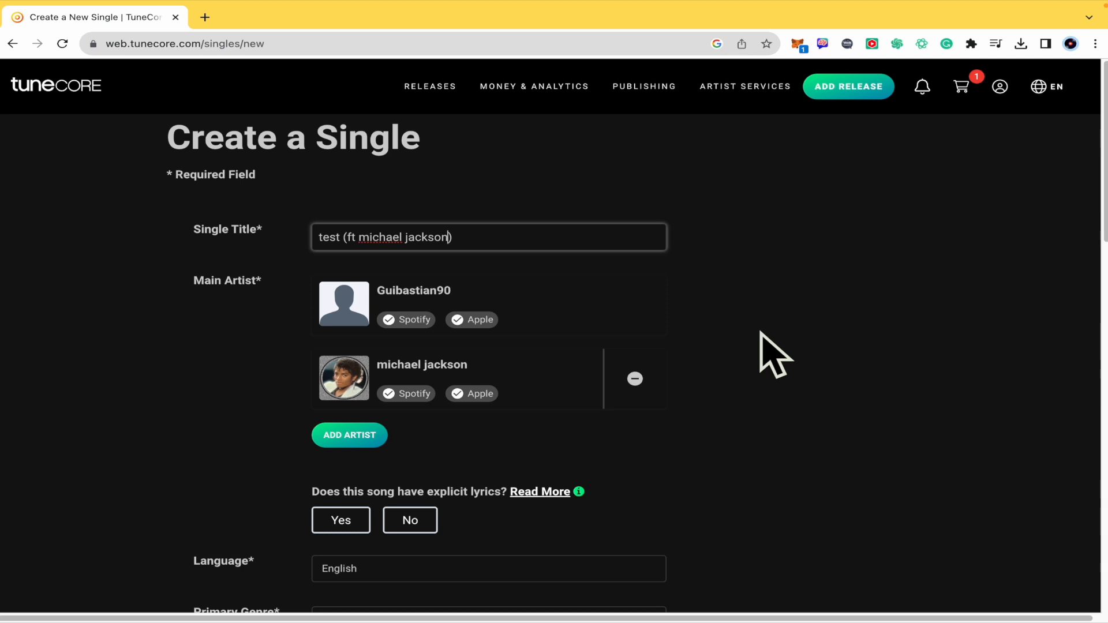
scroll("down", 3)
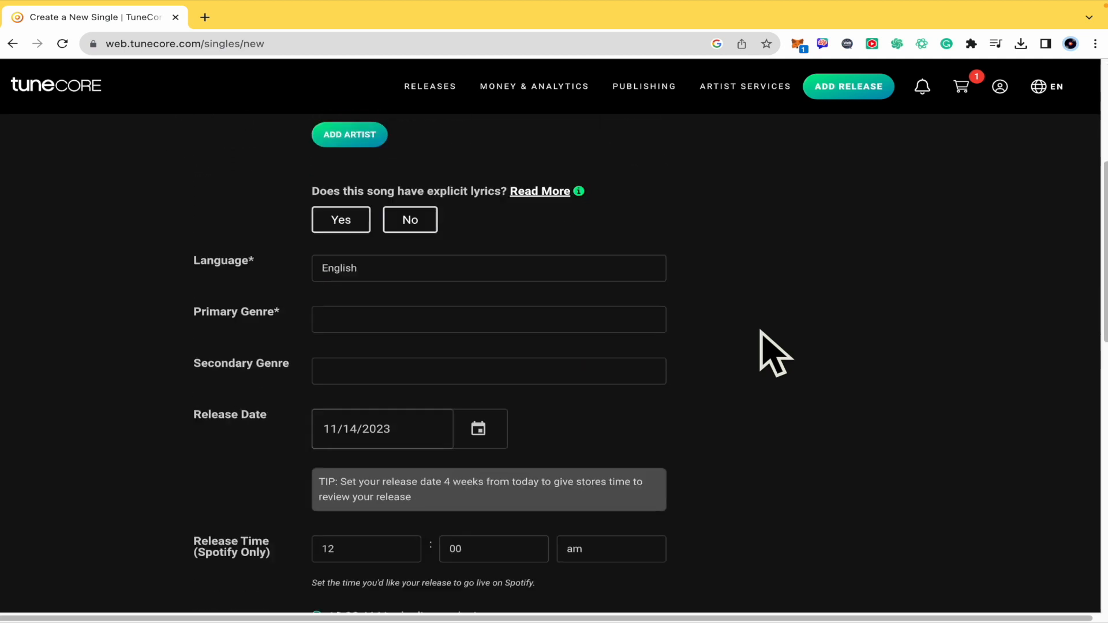